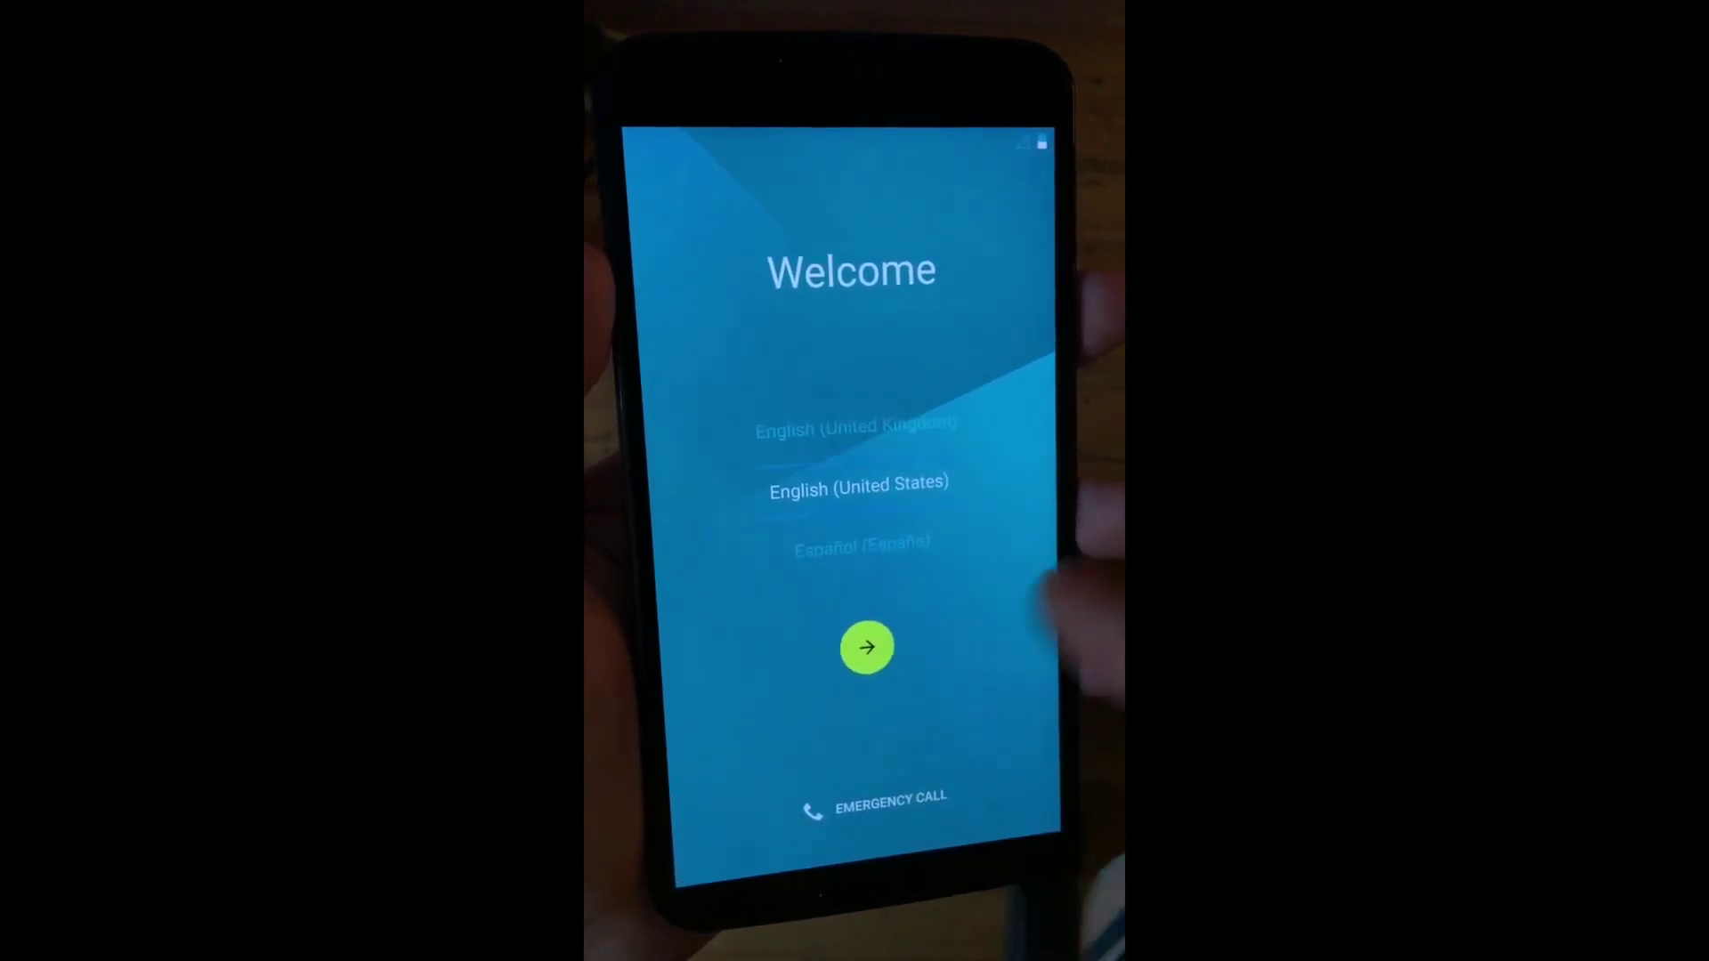
Keep English (United States) and continue past the Welcome screen to Wi-Fi selection
click(867, 648)
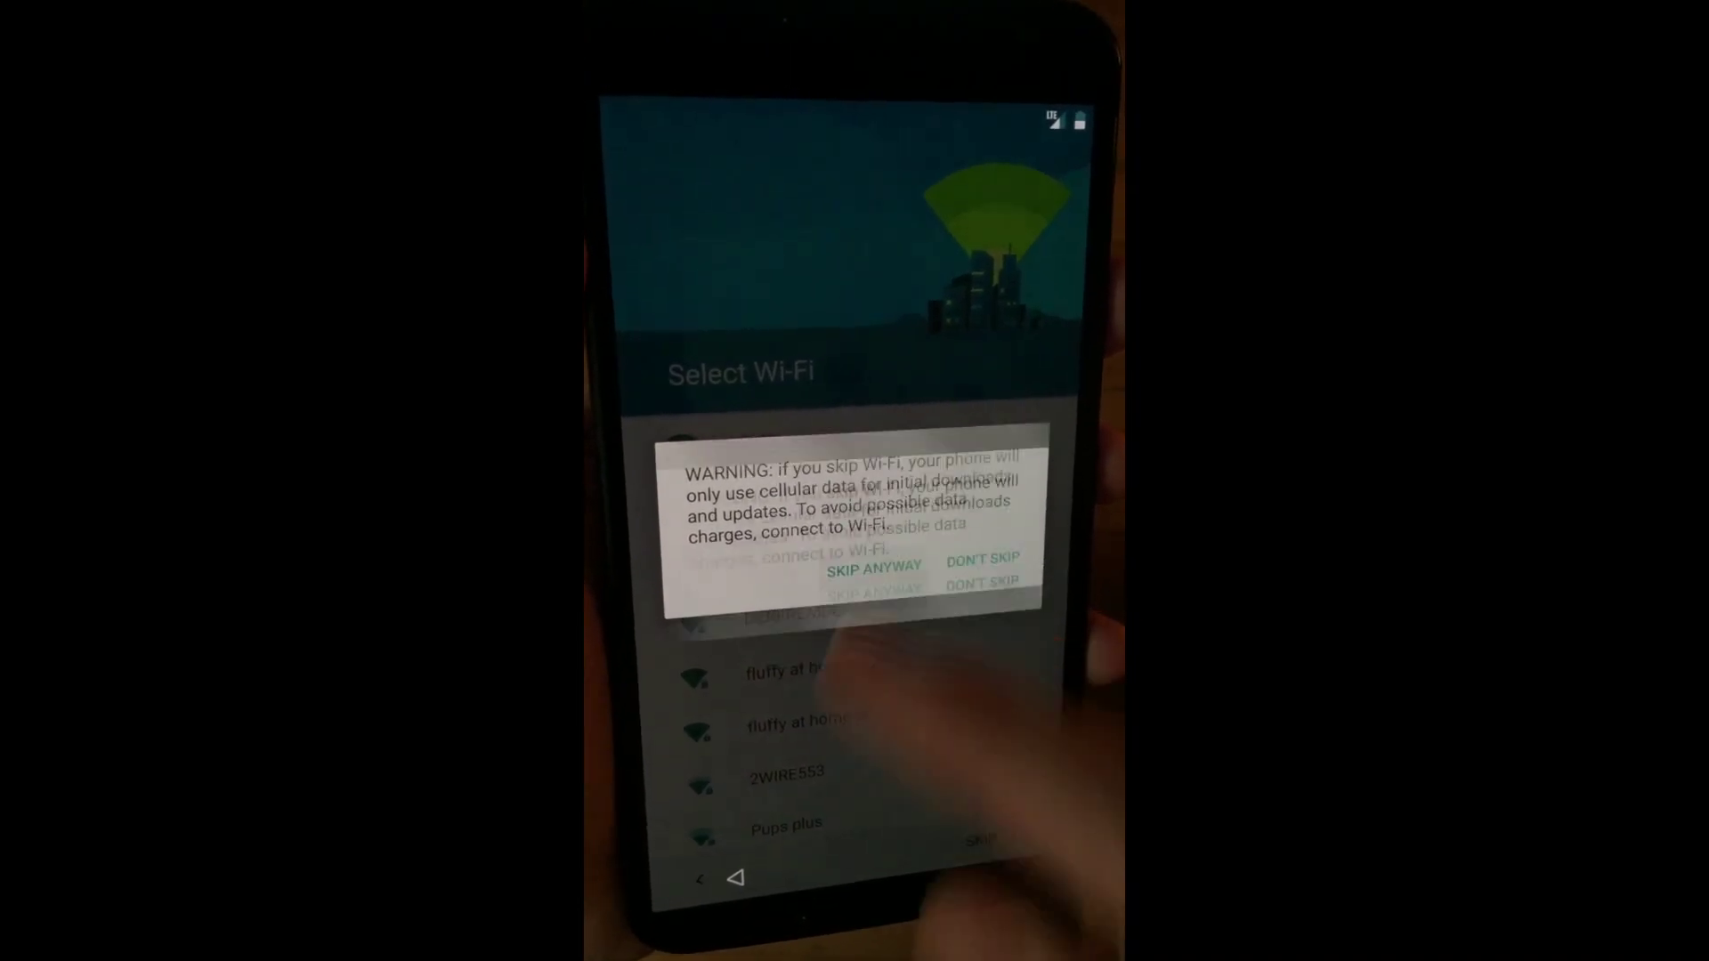
Skip Wi-Fi anyway so setup proceeds over cellular data
click(872, 563)
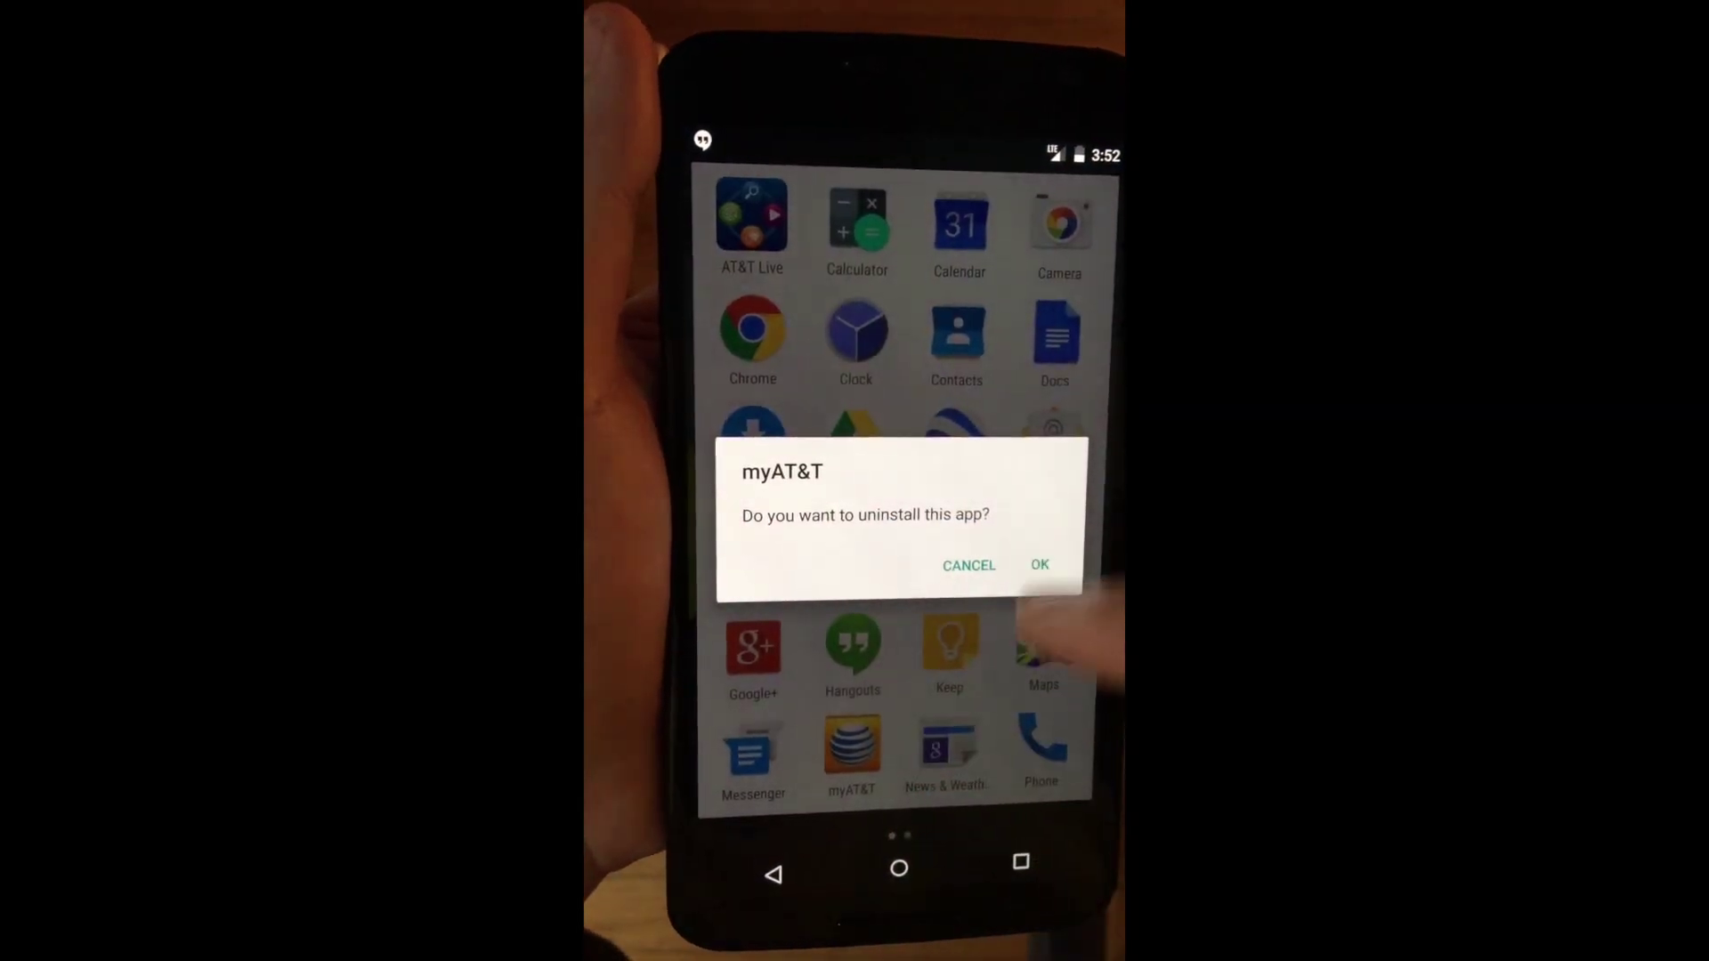
Confirm uninstalling myAT&T and AT&T Live so both leave the app drawer
click(1039, 566)
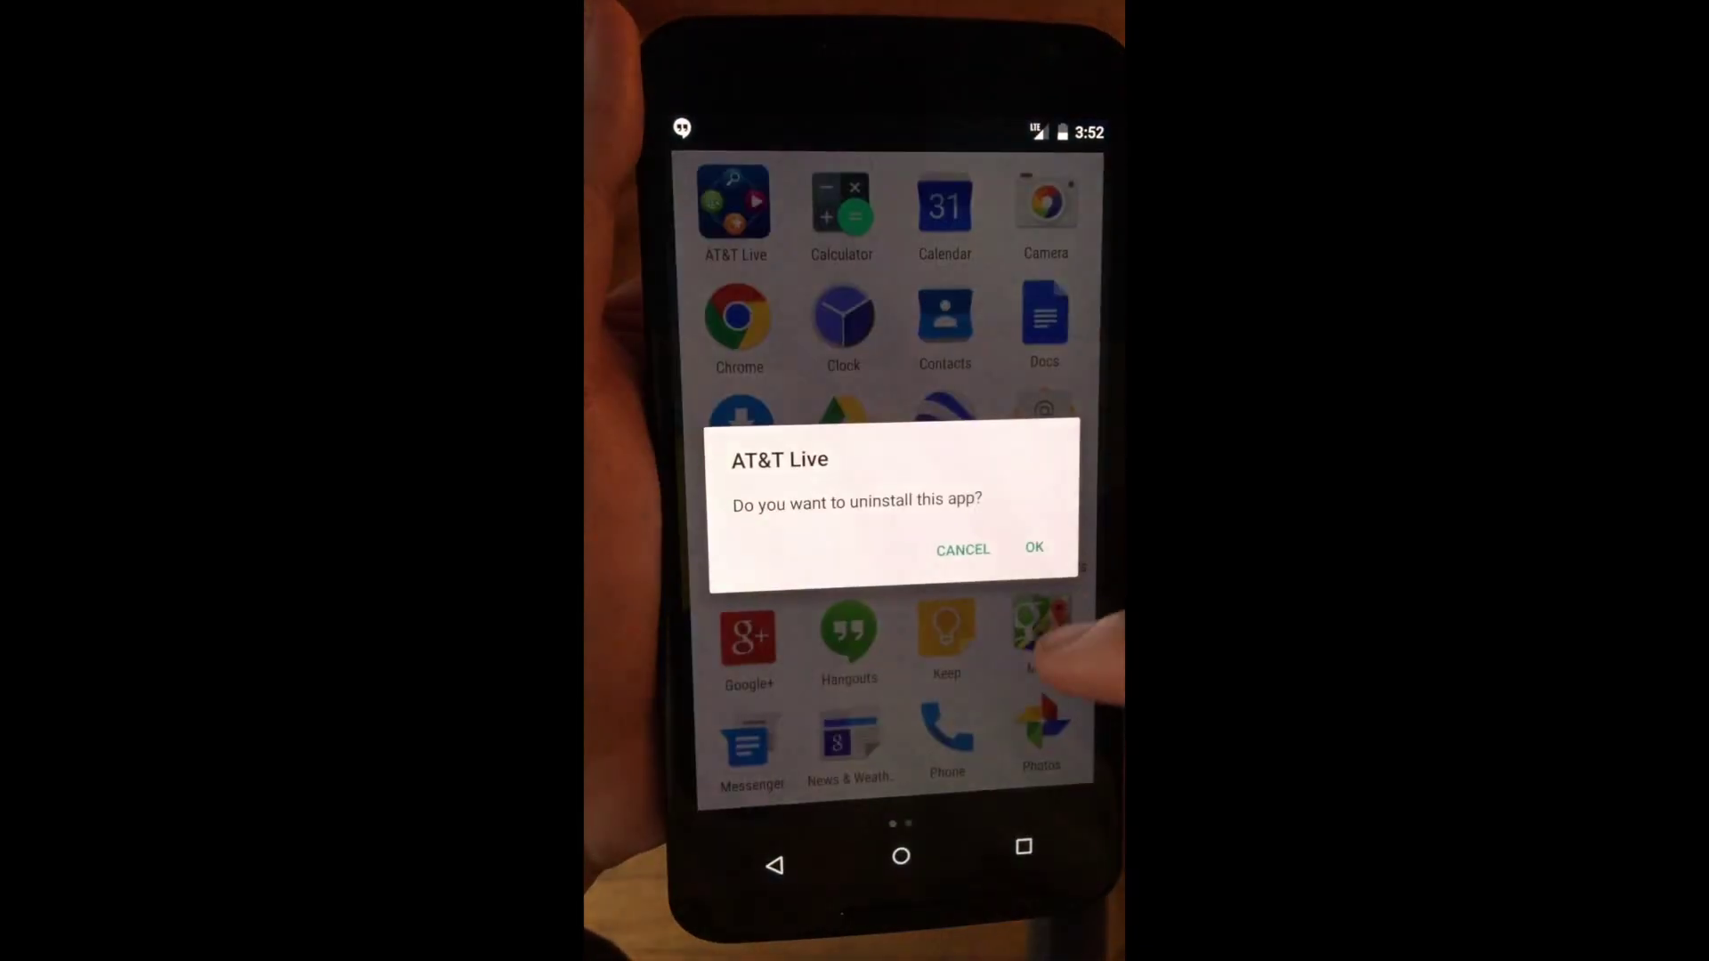
click(1032, 549)
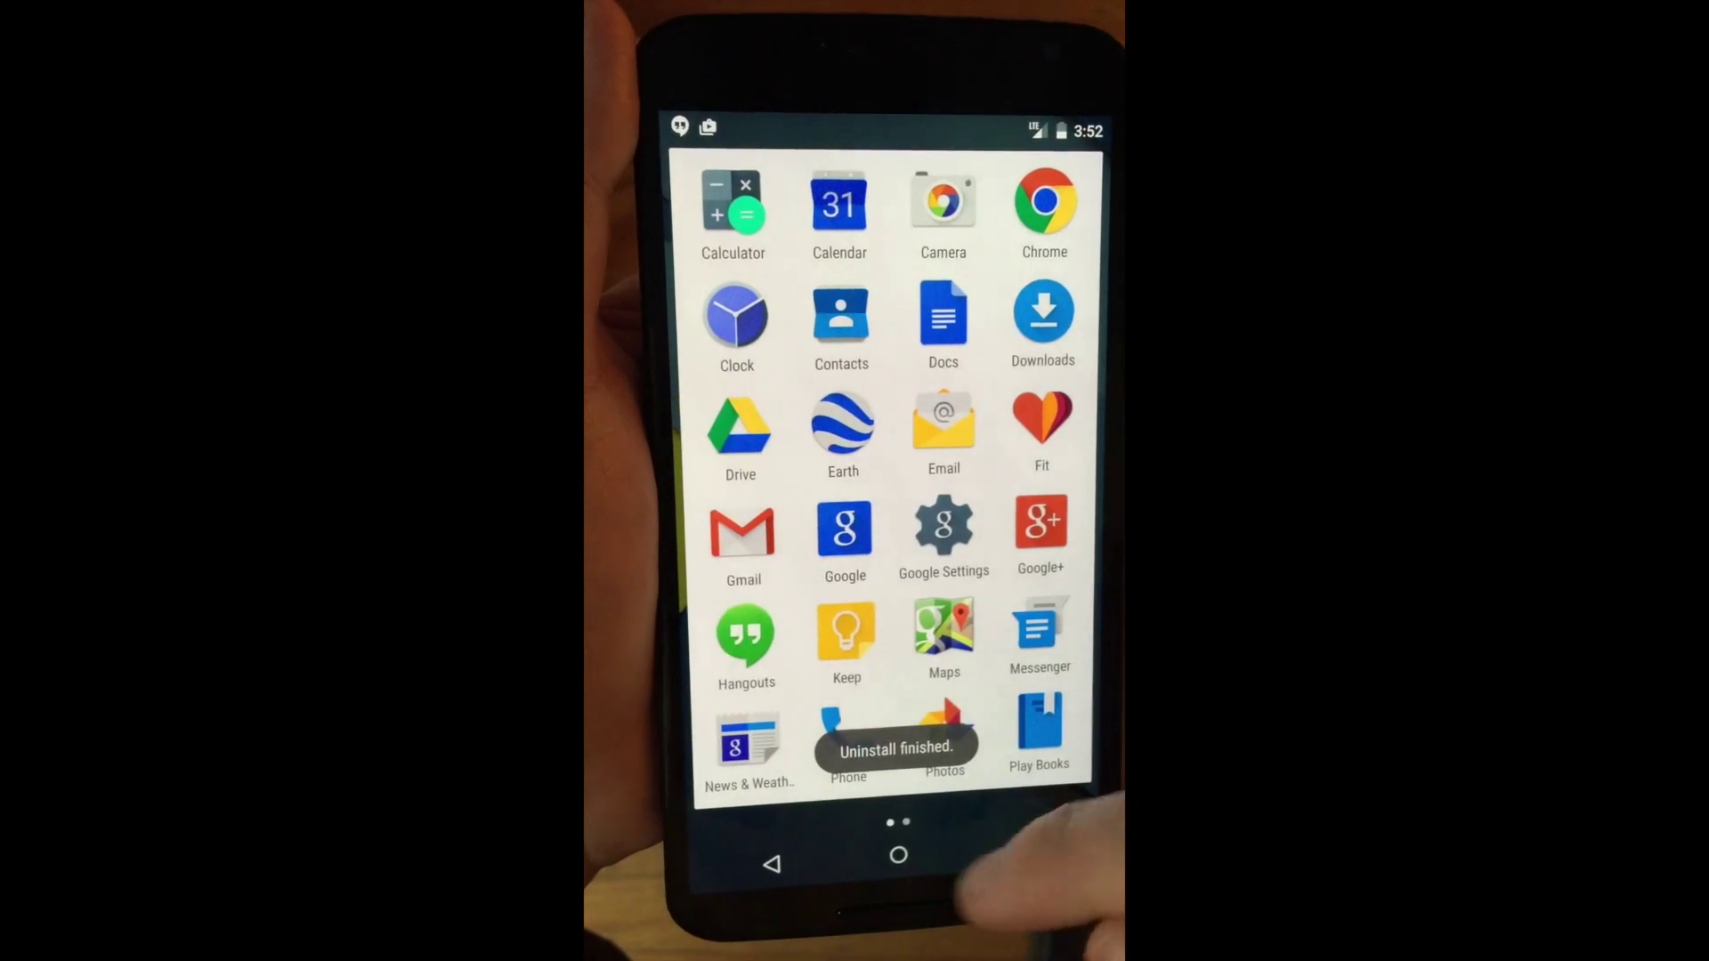